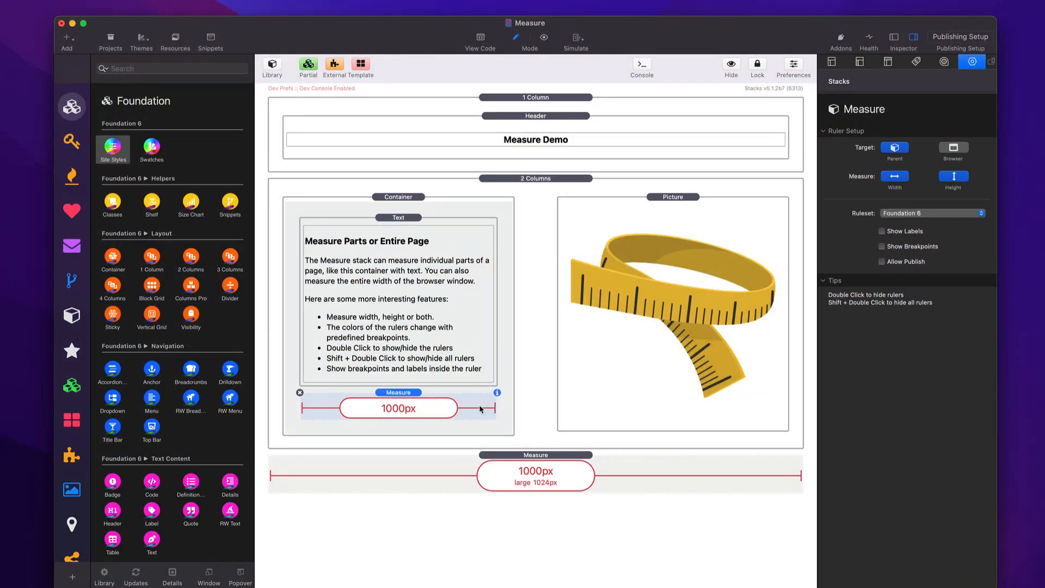
mouse_move(433, 408)
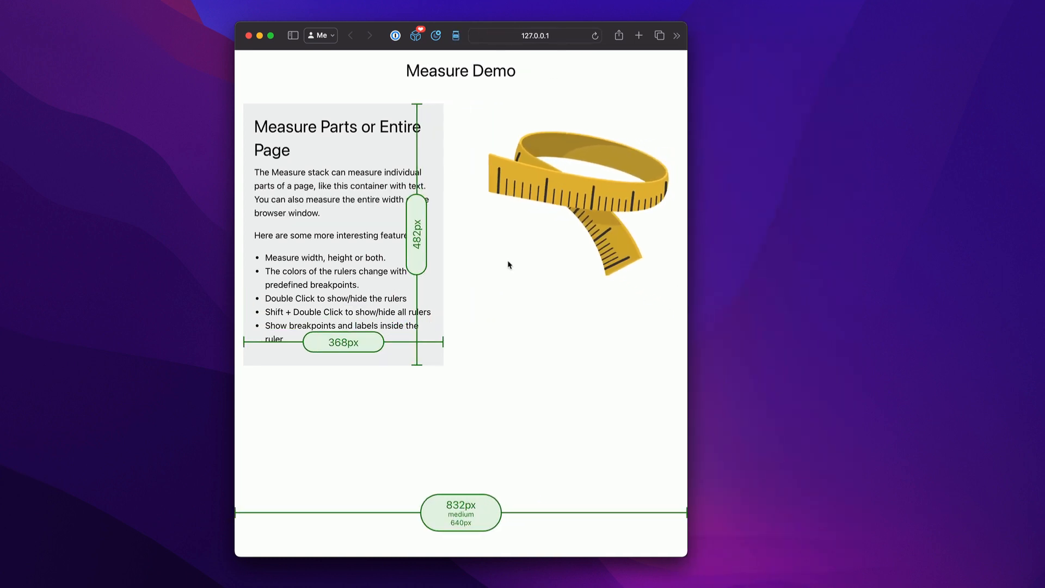
mouse_move(408, 243)
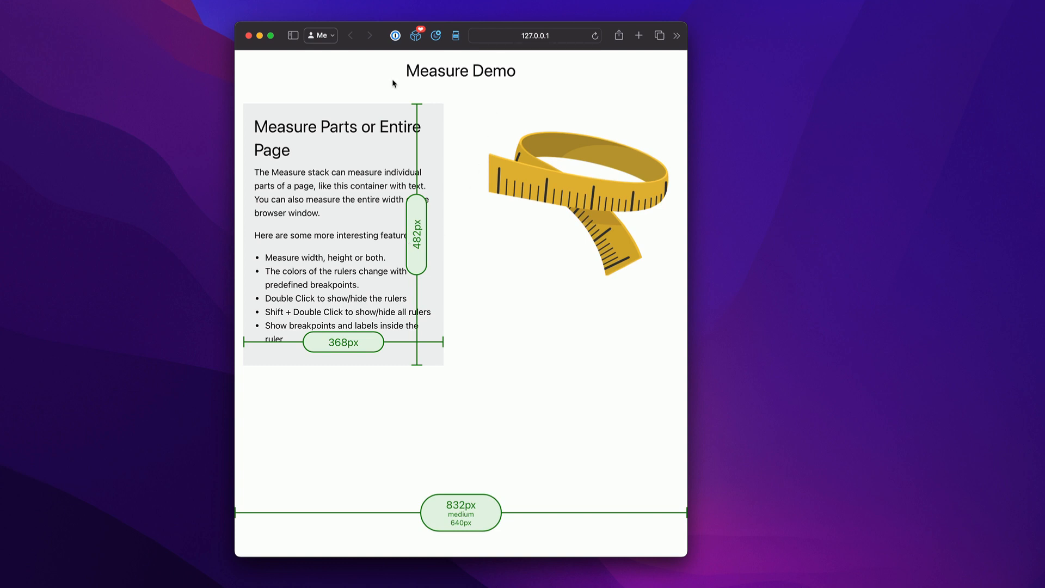
mouse_move(508, 526)
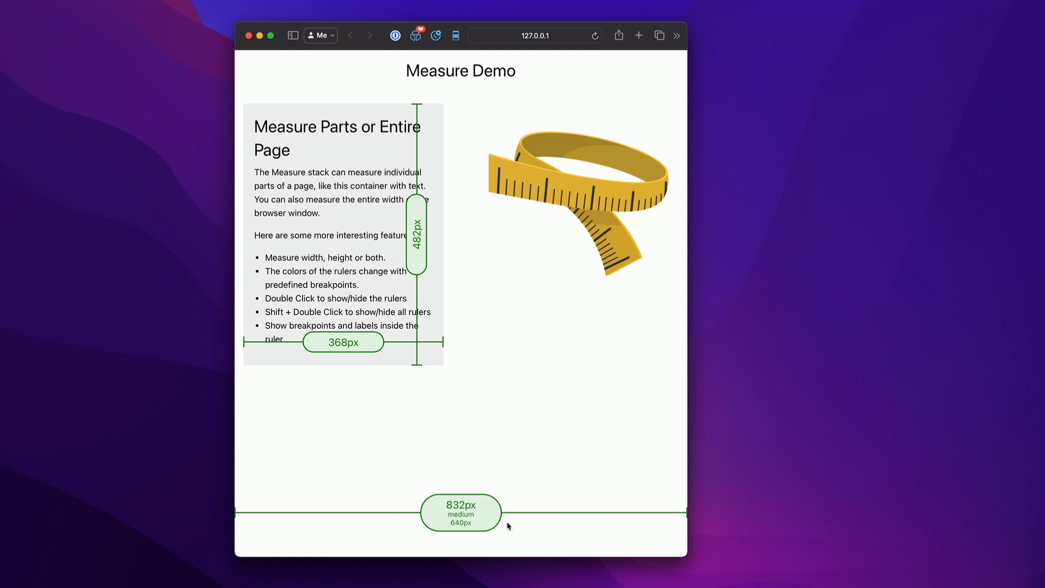
mouse_move(663, 351)
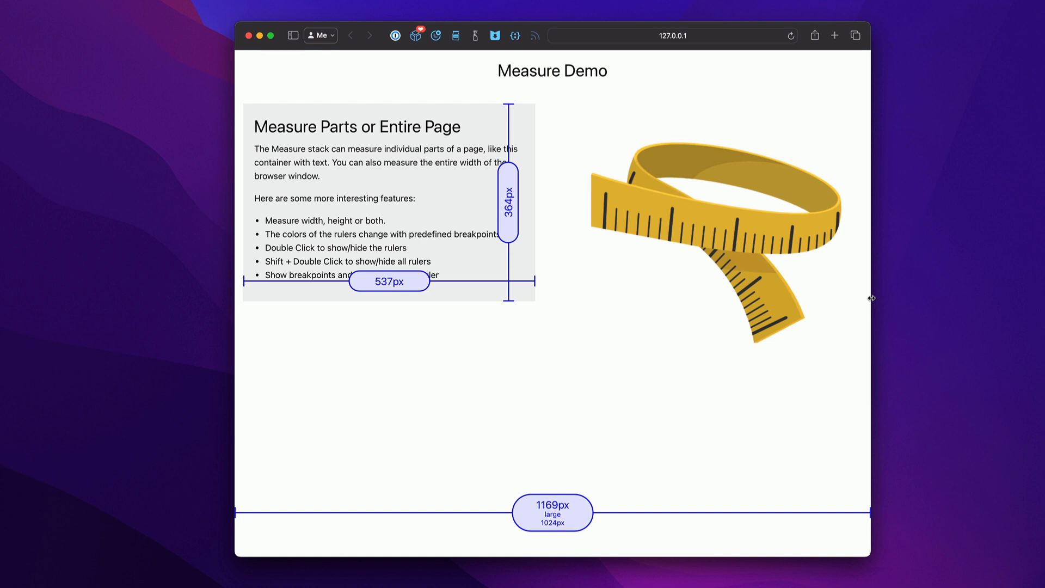
mouse_move(715, 26)
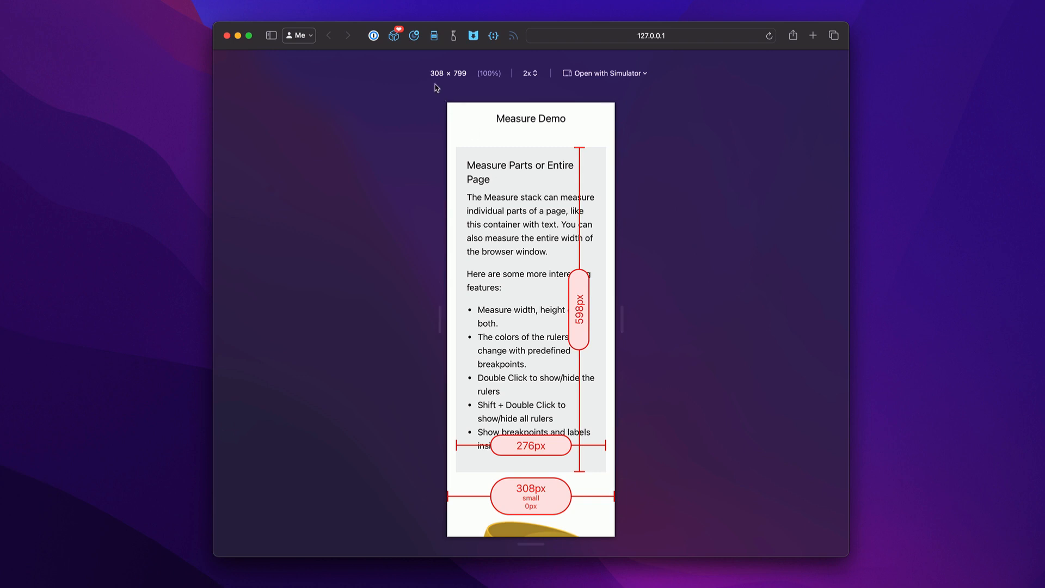
mouse_move(519, 184)
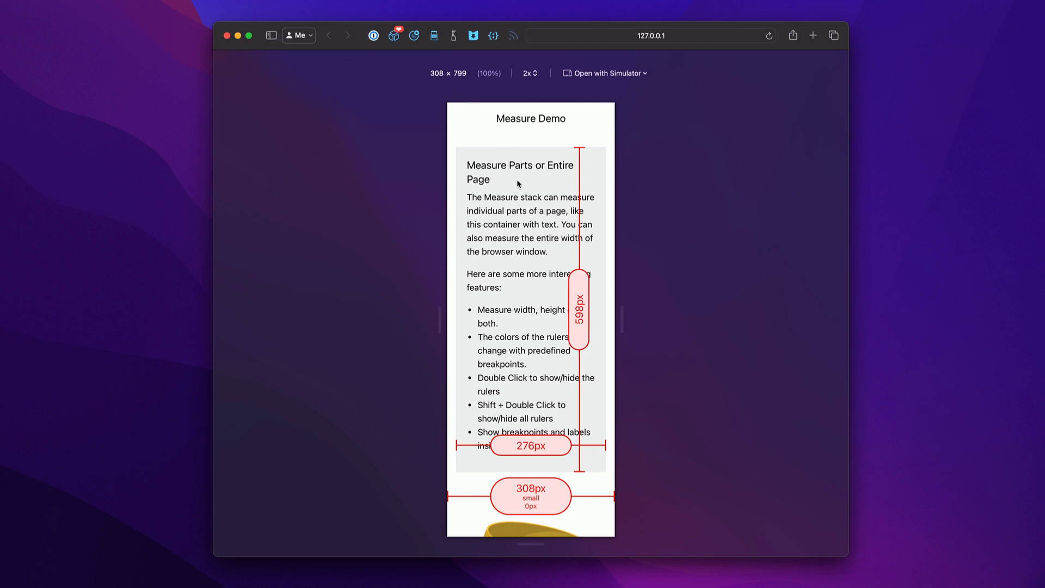
- Scroll the 308 × 799 Measure Demo preview to view the red small-breakpoint rulers
scroll("down", 3)
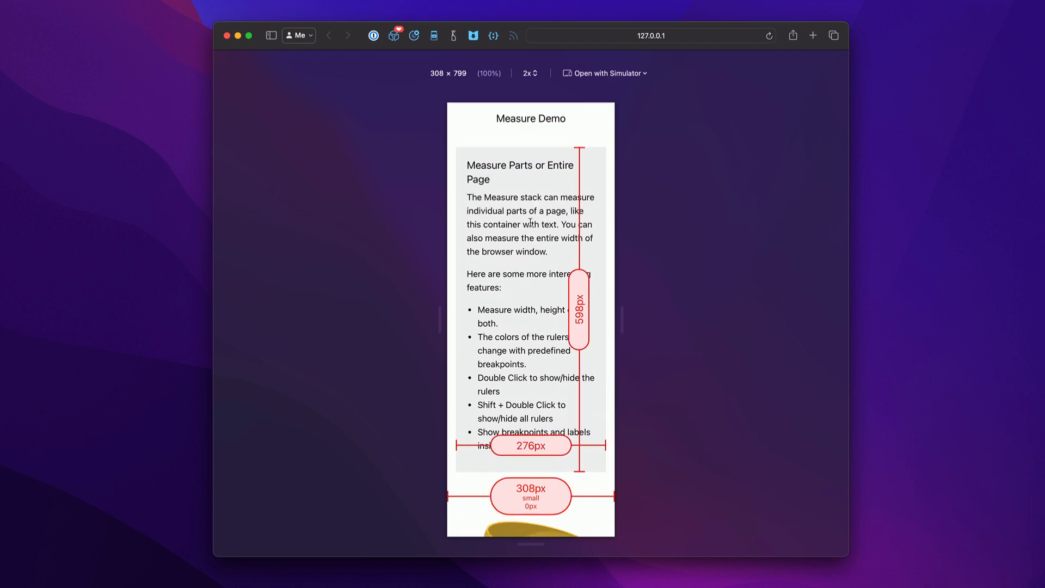
scroll("down", 3)
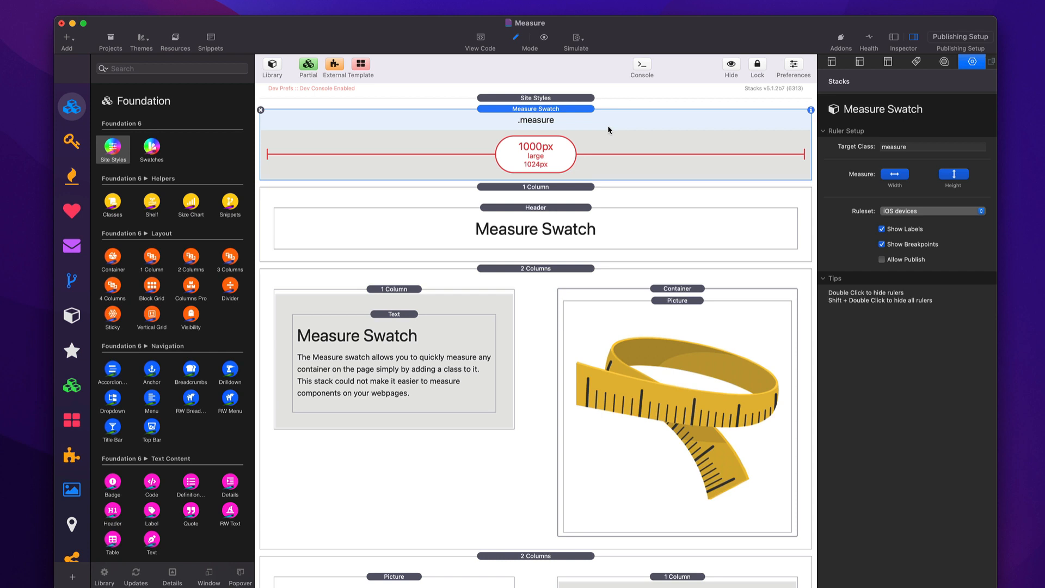
mouse_move(966, 127)
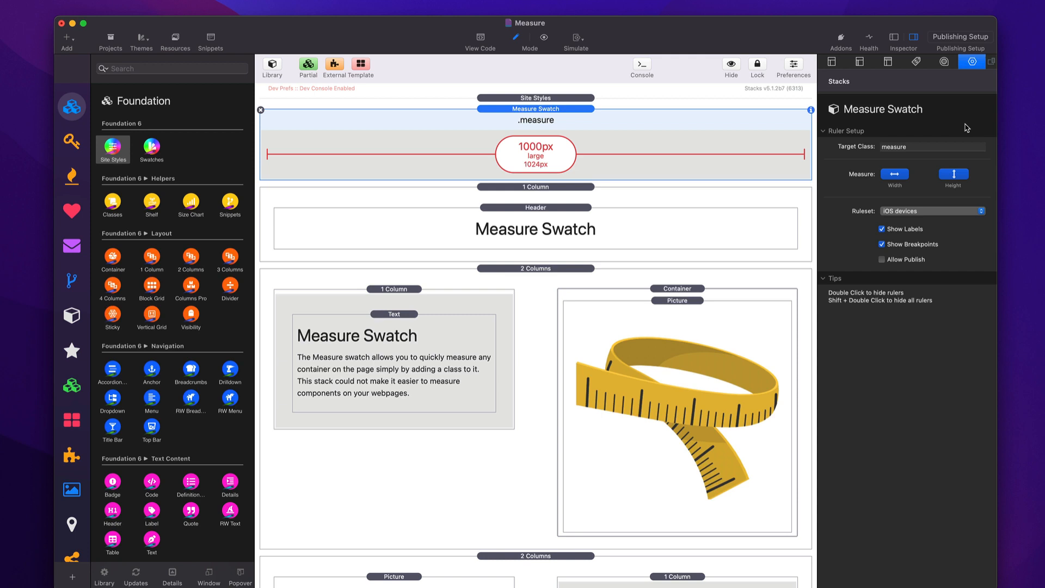
- Select the Measure Swatch stack to see its measure class and iOS devices ruleset
left_click(931, 147)
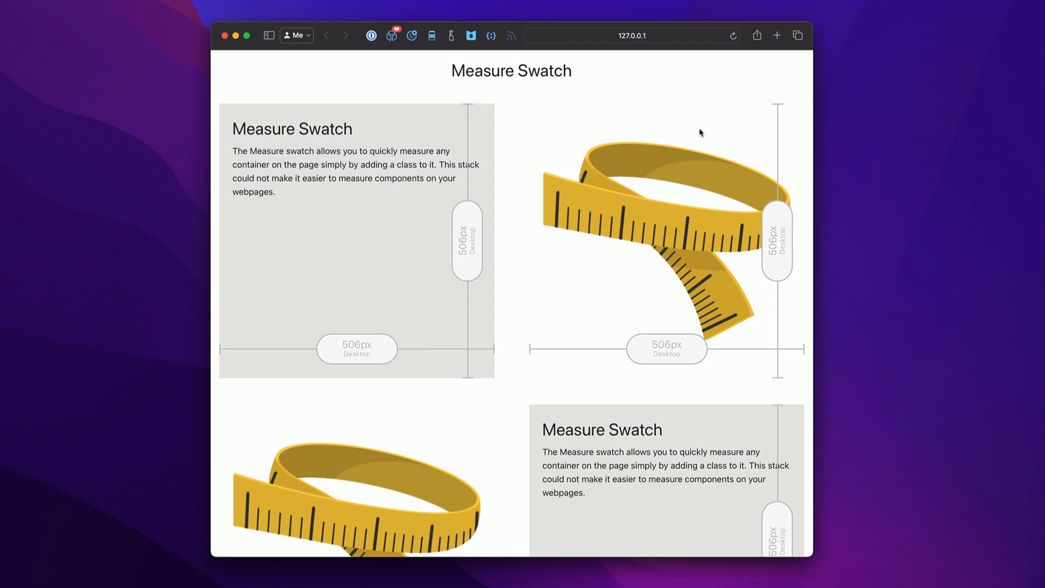
mouse_move(522, 375)
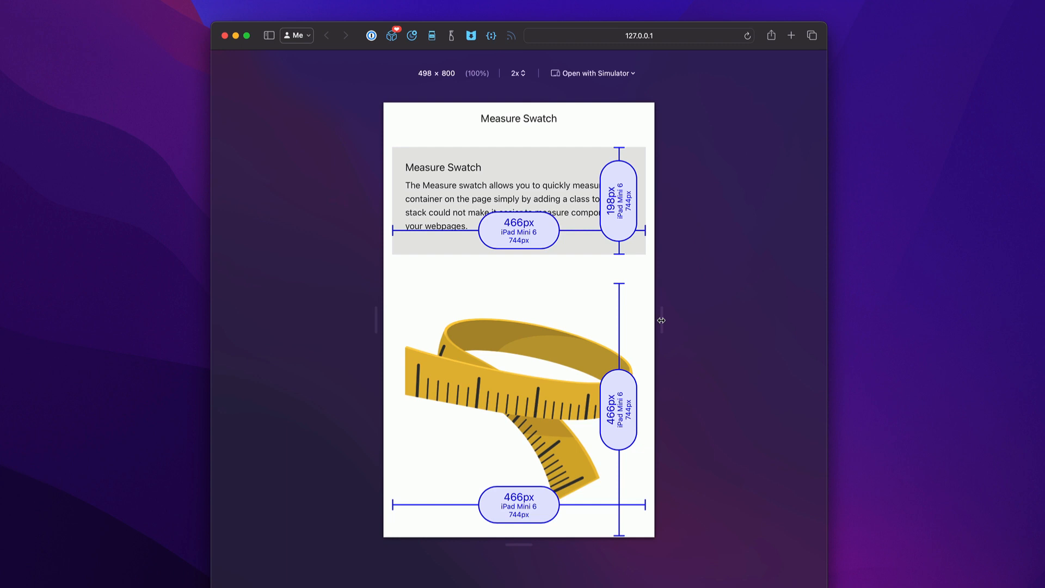
mouse_move(577, 499)
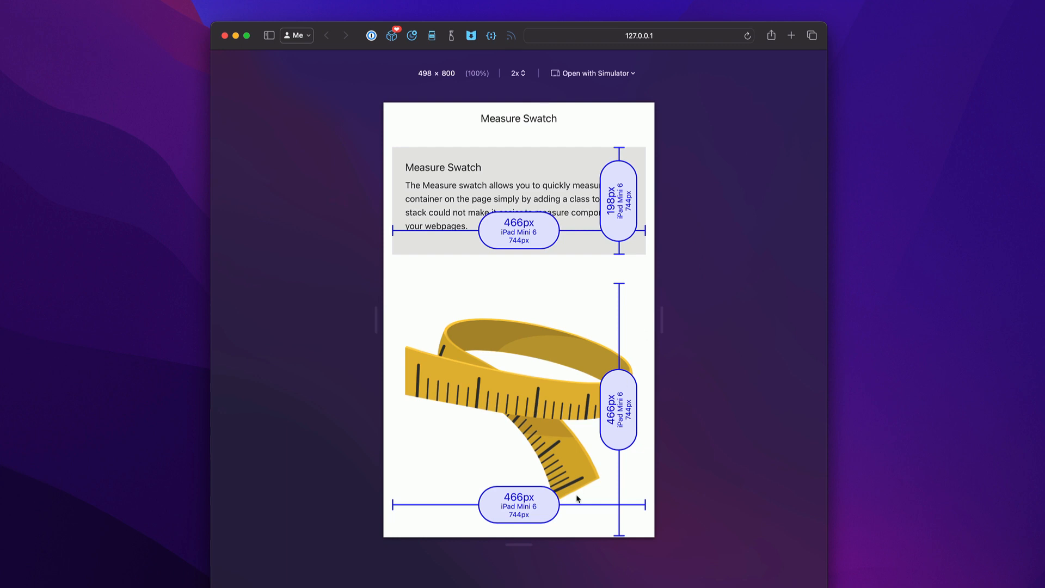
- Drag the bottom handle to make the 498 px iPad Mini 6 preview taller
left_click_drag(519, 544, 519, 538)
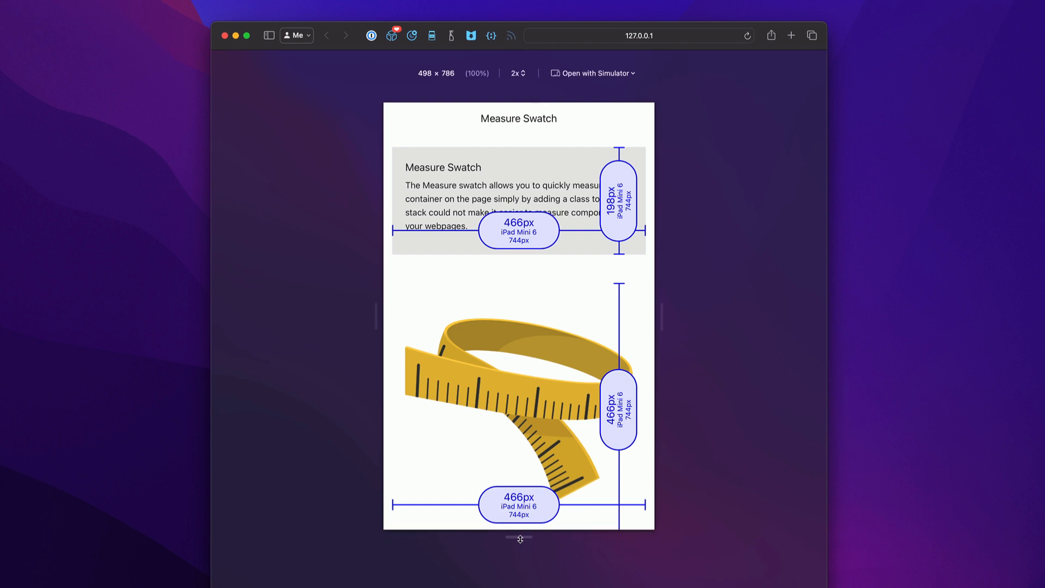
left_click_drag(519, 538, 519, 562)
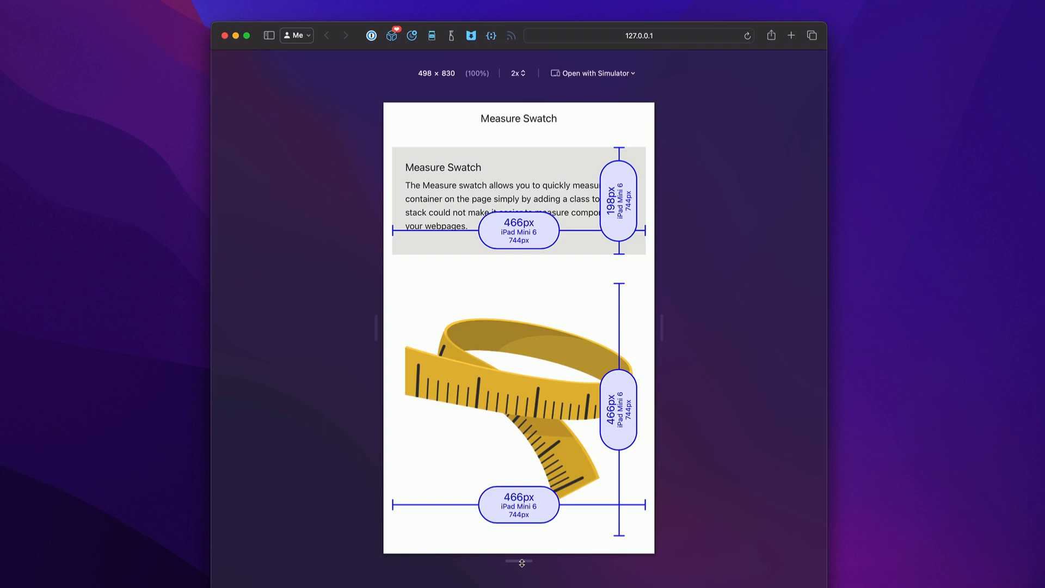
left_click_drag(522, 562, 522, 584)
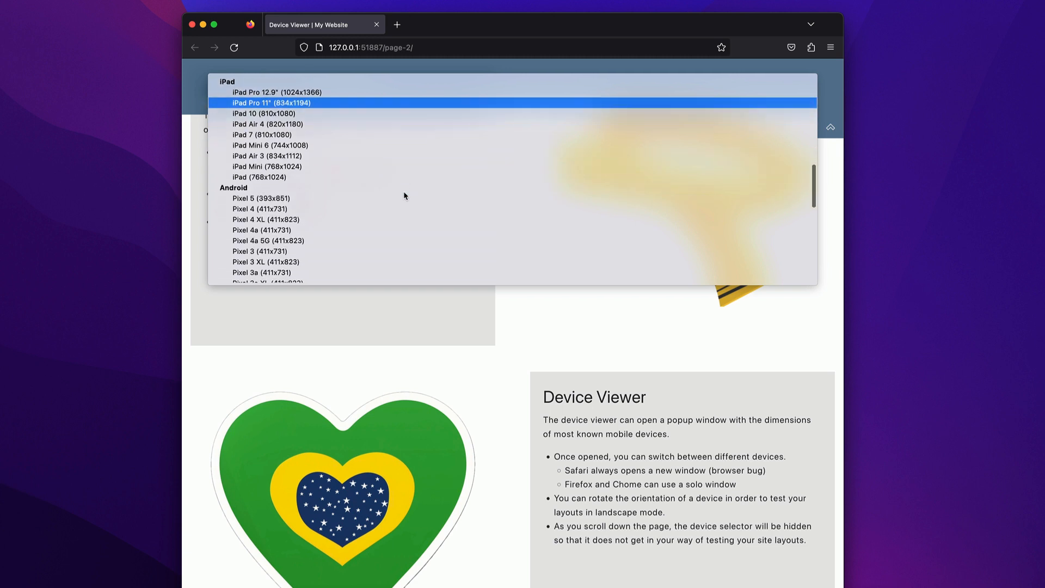
- Scroll through the Device Viewer list of iPad and Android devices
scroll("down", 3)
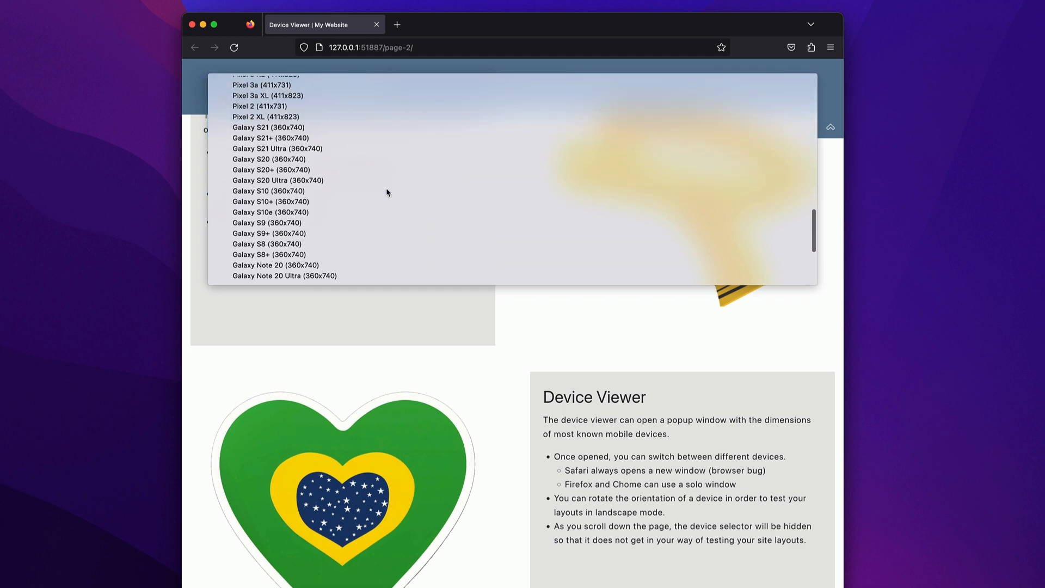
scroll("down", 3)
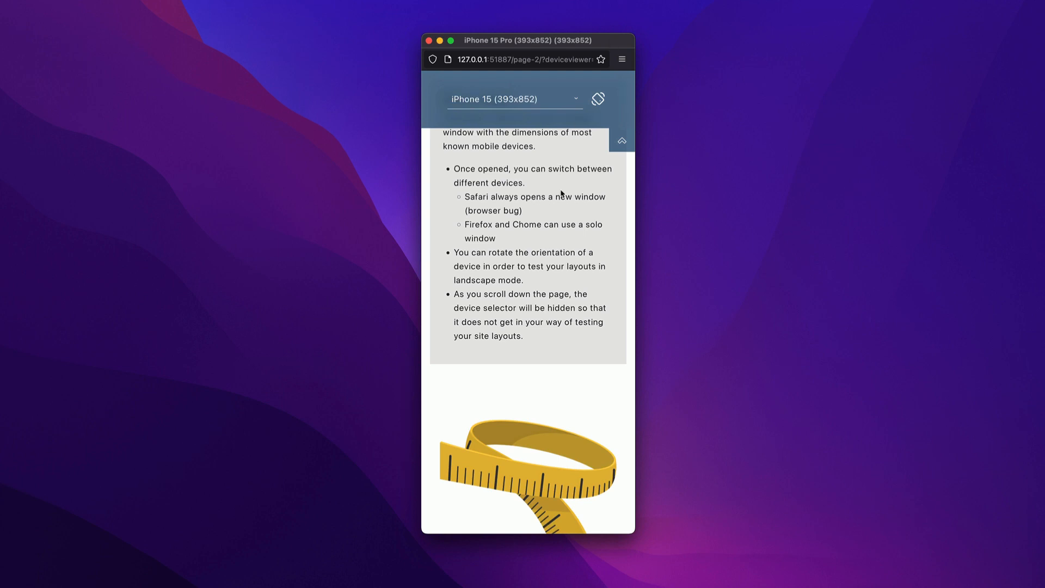
mouse_move(597, 99)
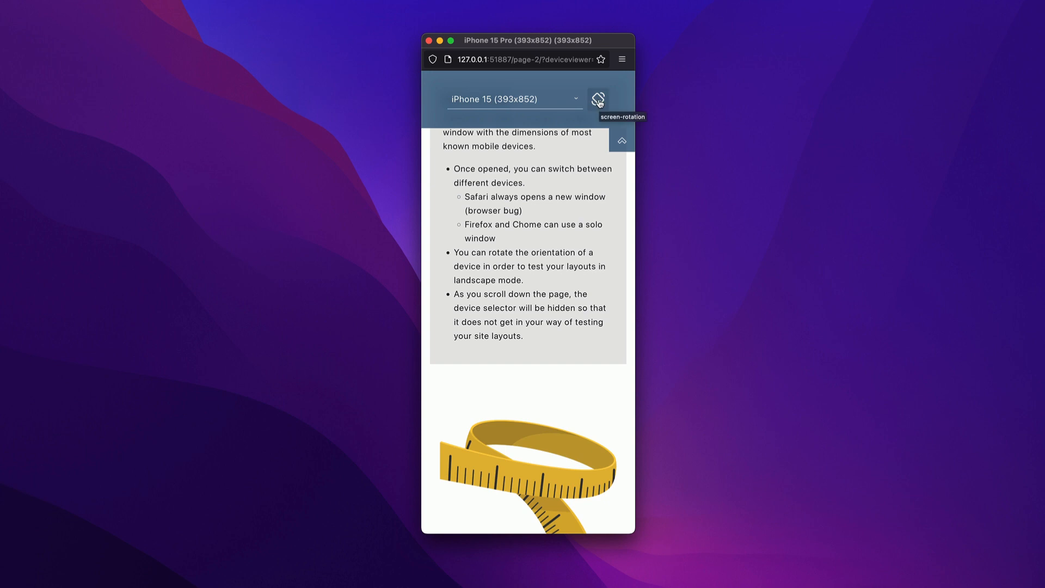
- Rotate the iPhone 15 popup to landscape, reposition it, then switch to iPad 10 (810x1080)
left_click(597, 98)
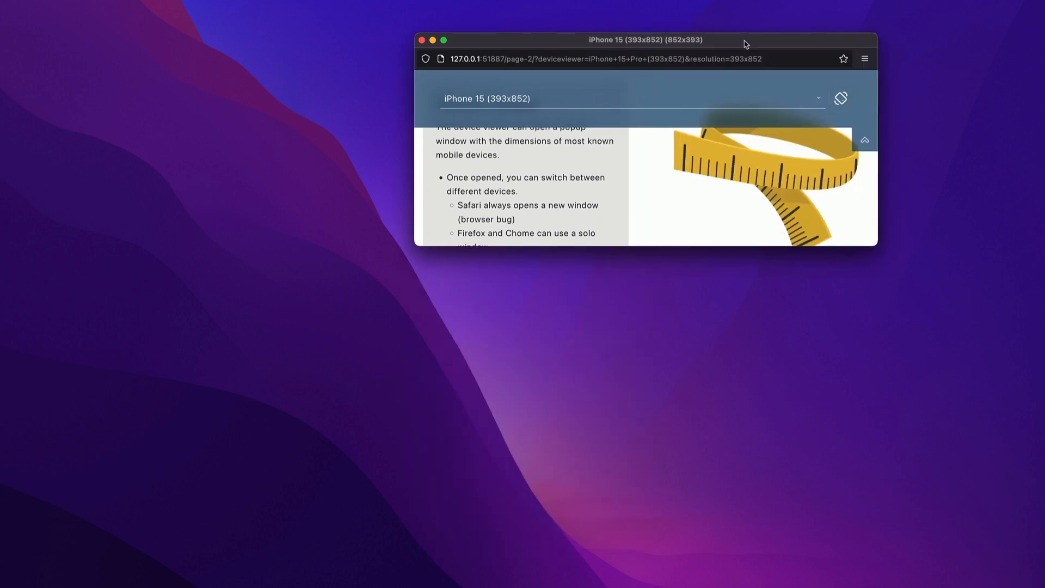
left_click_drag(644, 40, 518, 72)
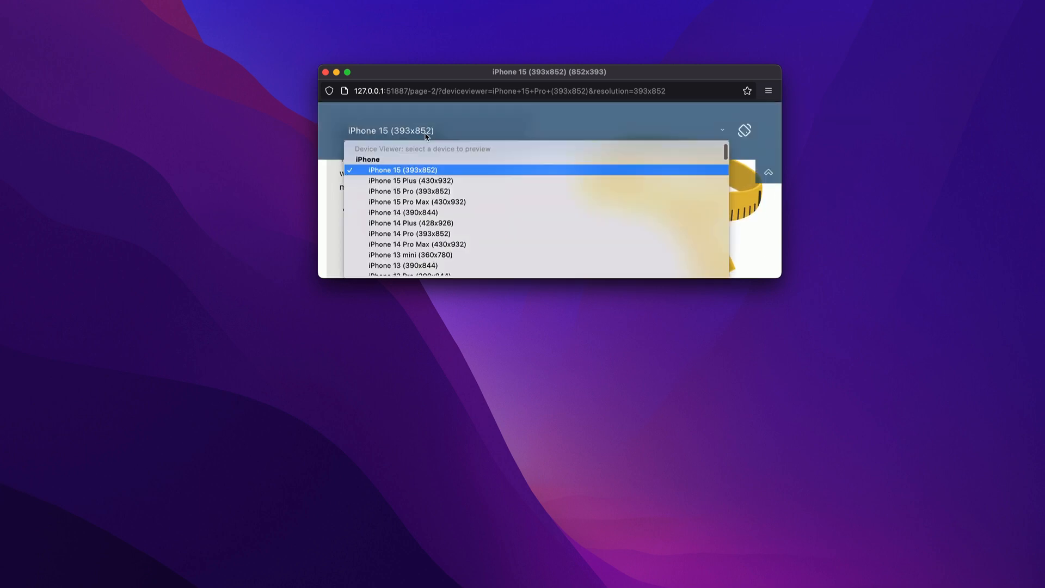
scroll("down", 3)
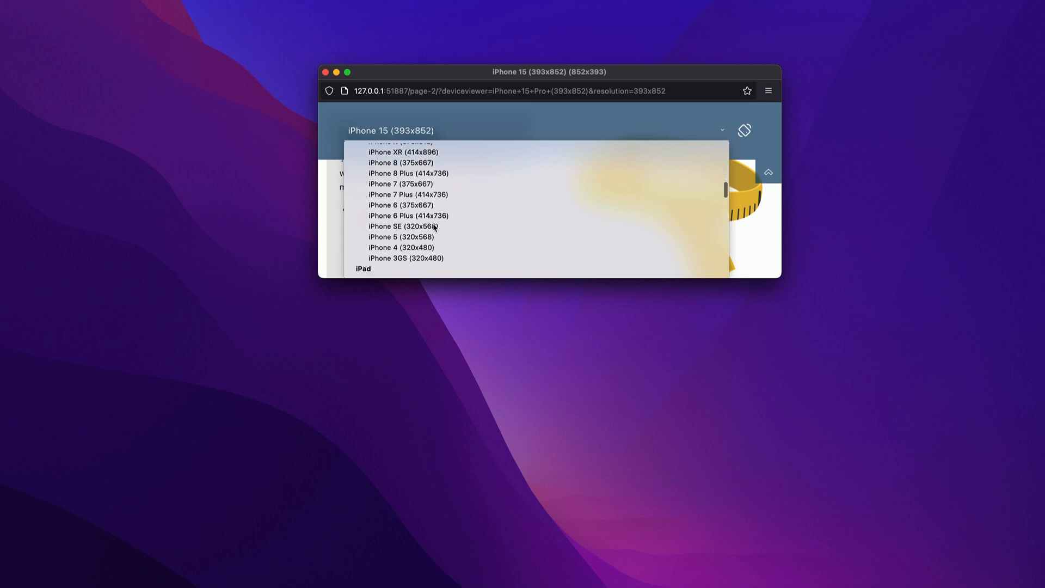
scroll("down", 3)
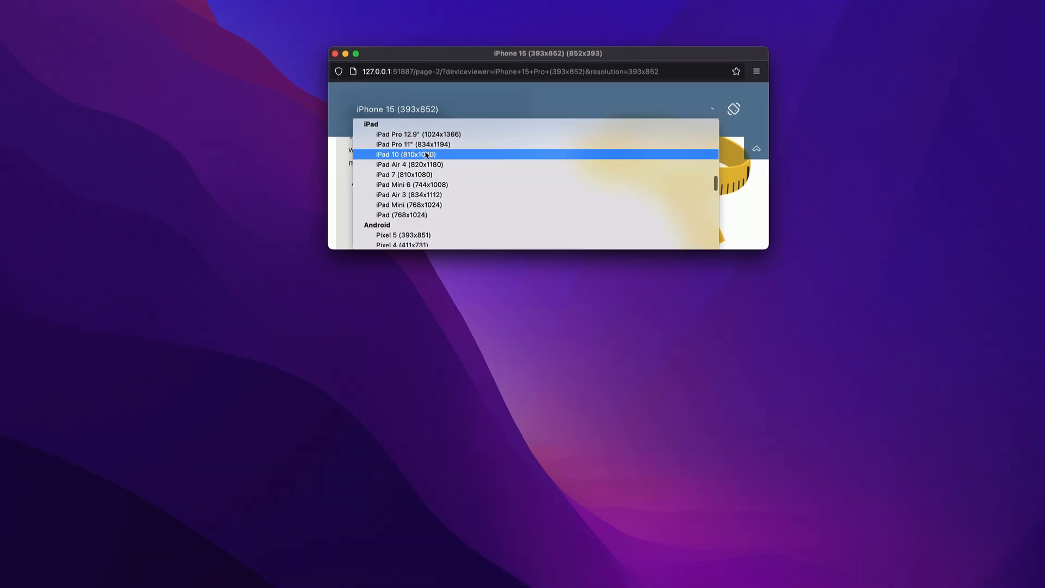
left_click(405, 154)
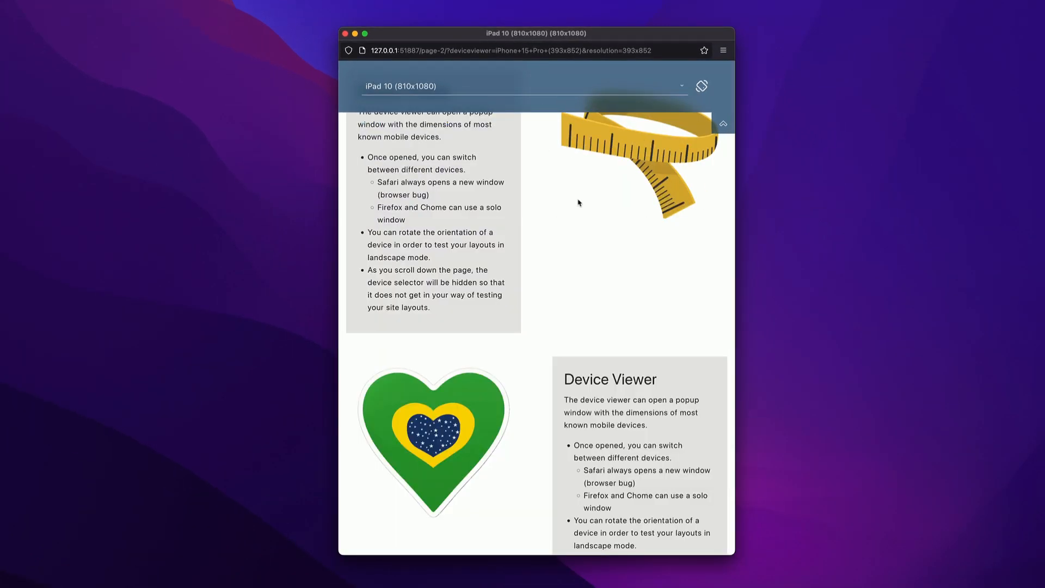
scroll("down", 3)
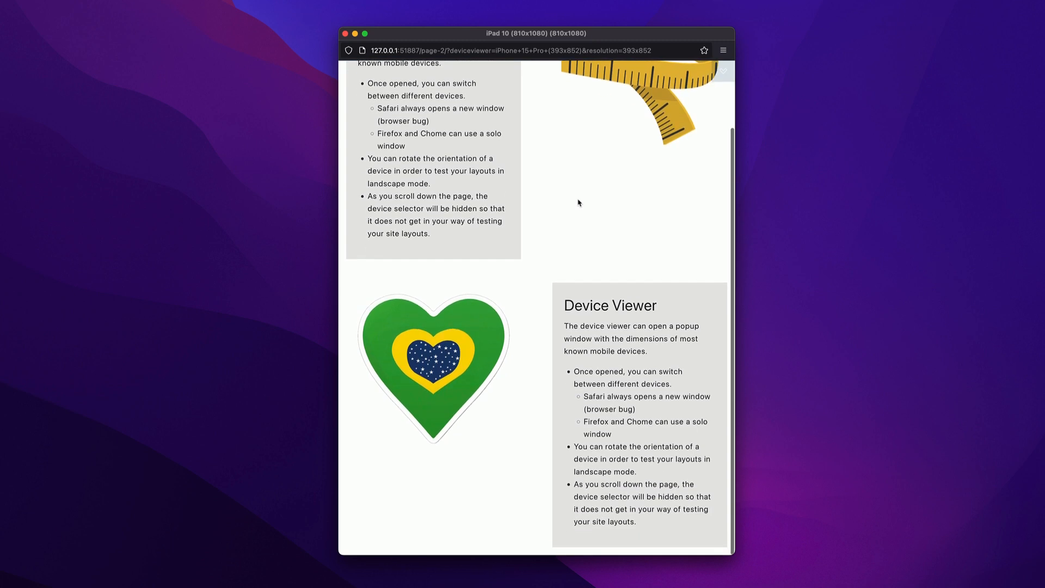